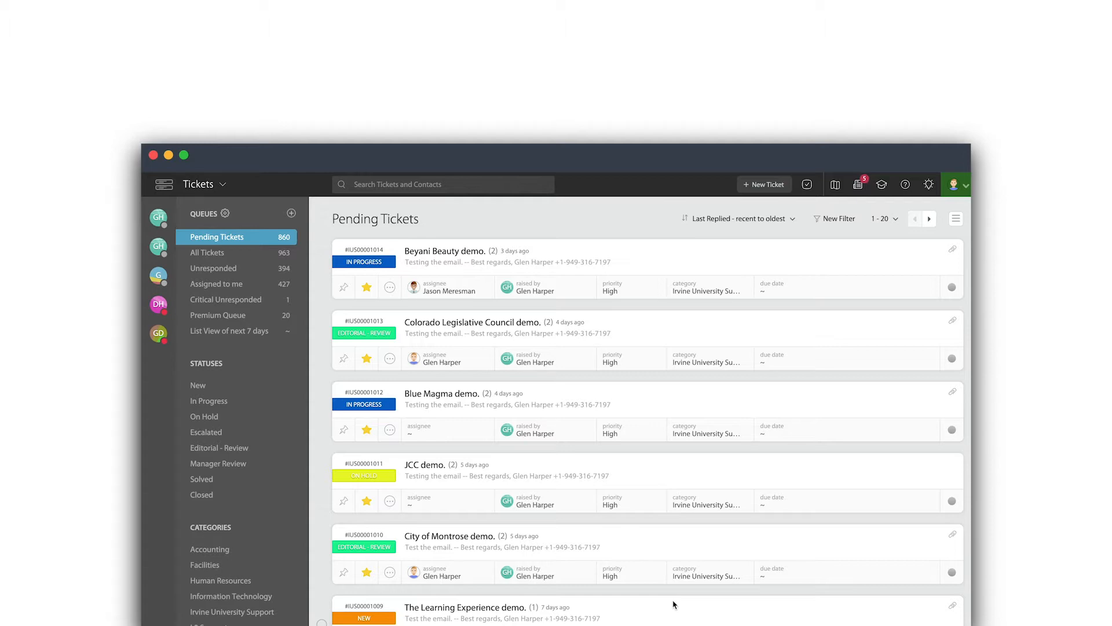
mouse_move(441, 269)
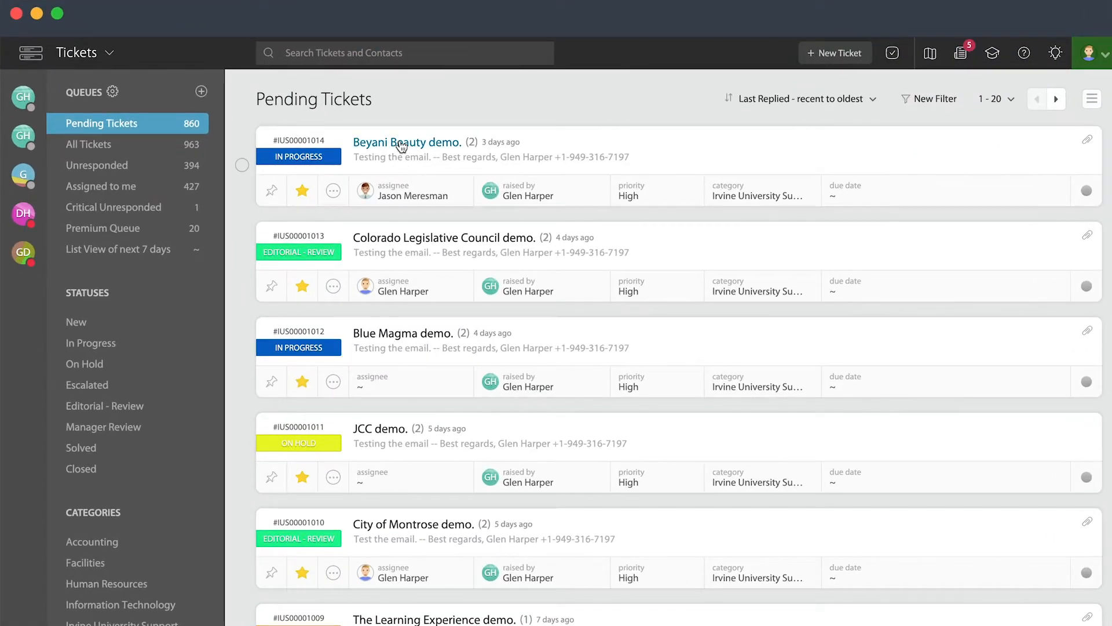
Step: Open the Beyani Beauty demo ticket's print view from More Actions
left_click(407, 142)
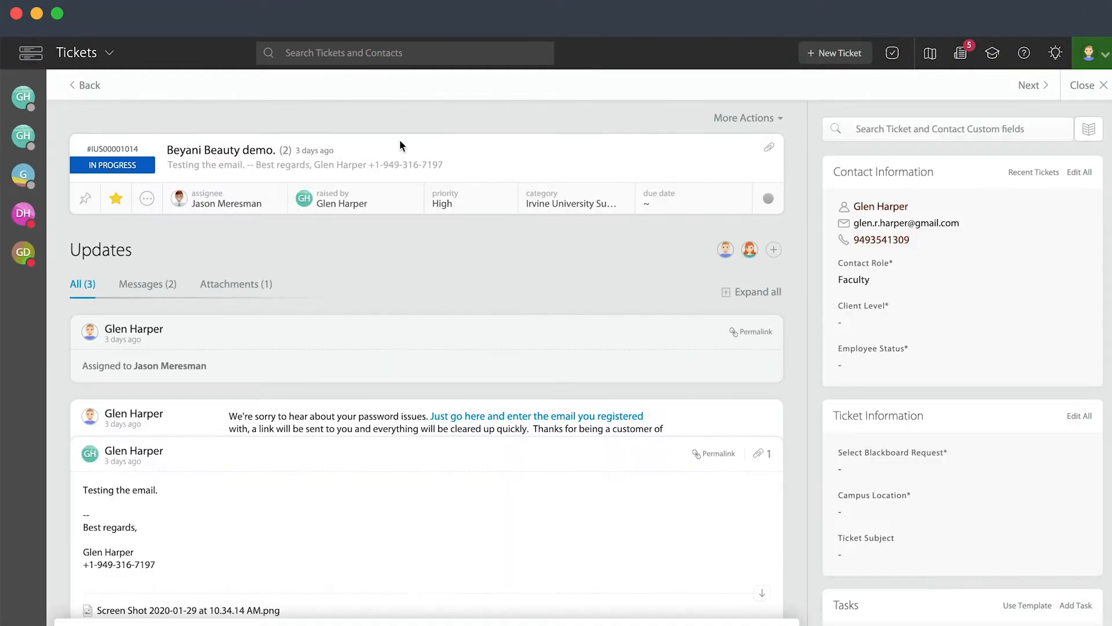
mouse_move(607, 146)
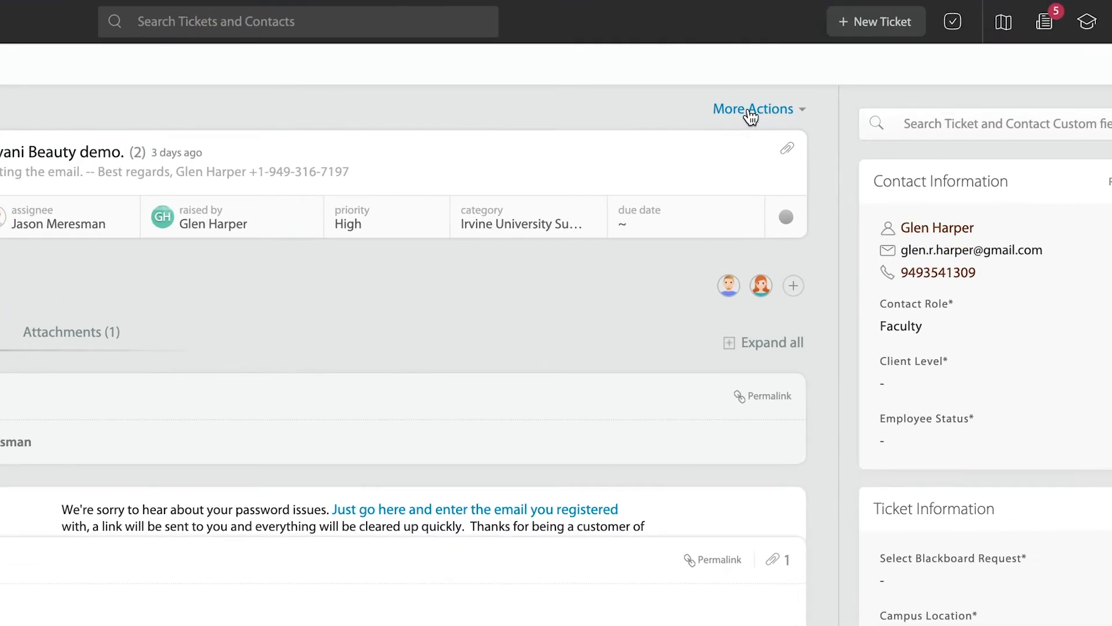
left_click(753, 108)
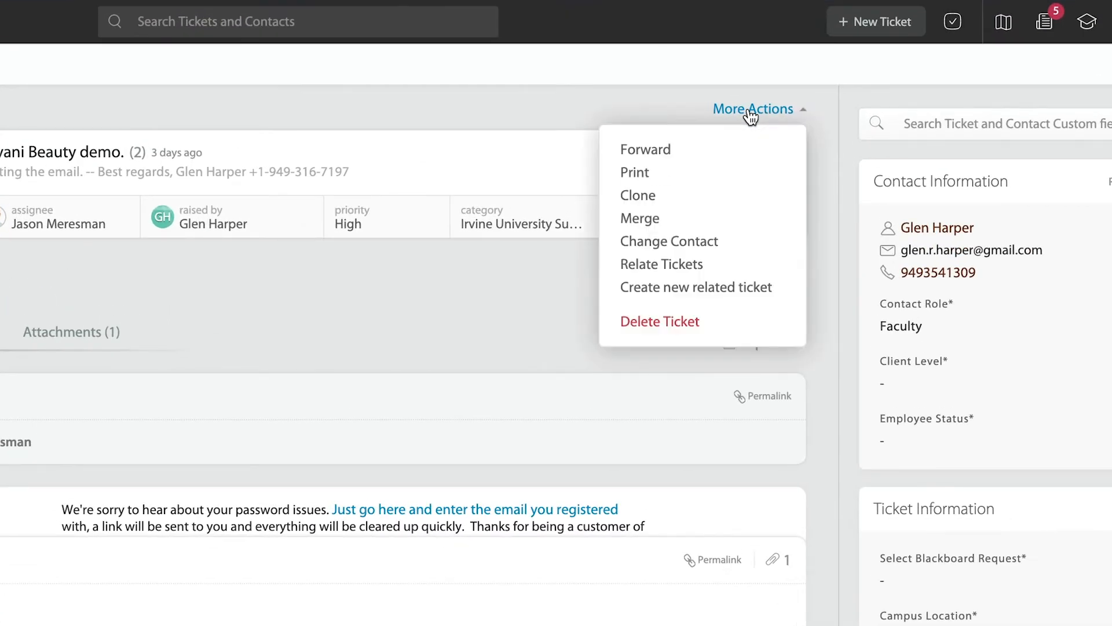
mouse_move(635, 173)
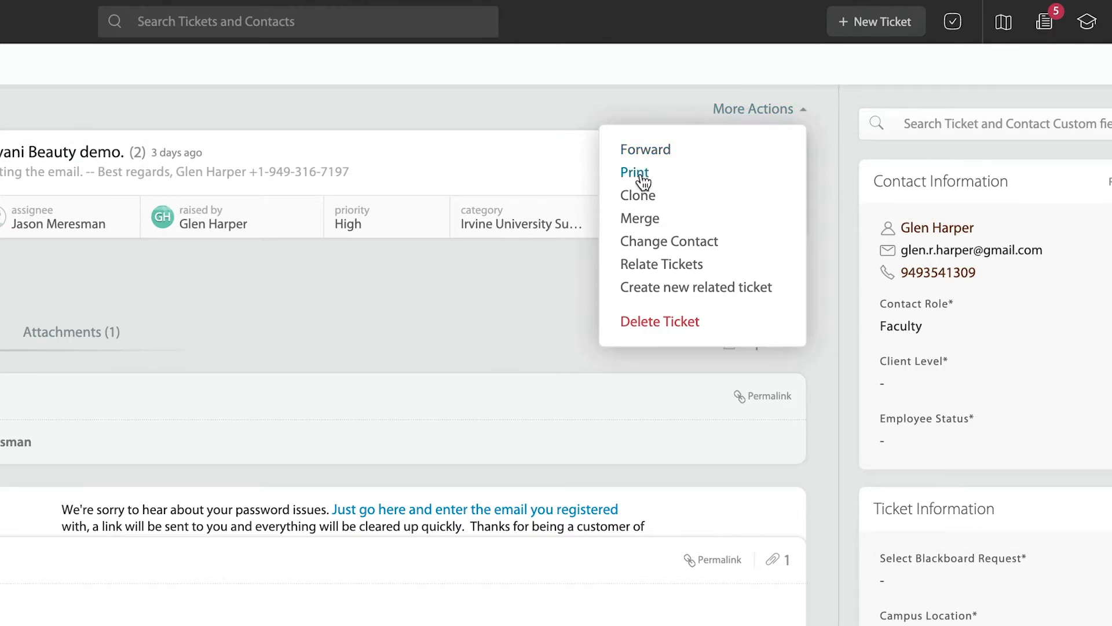
left_click(634, 171)
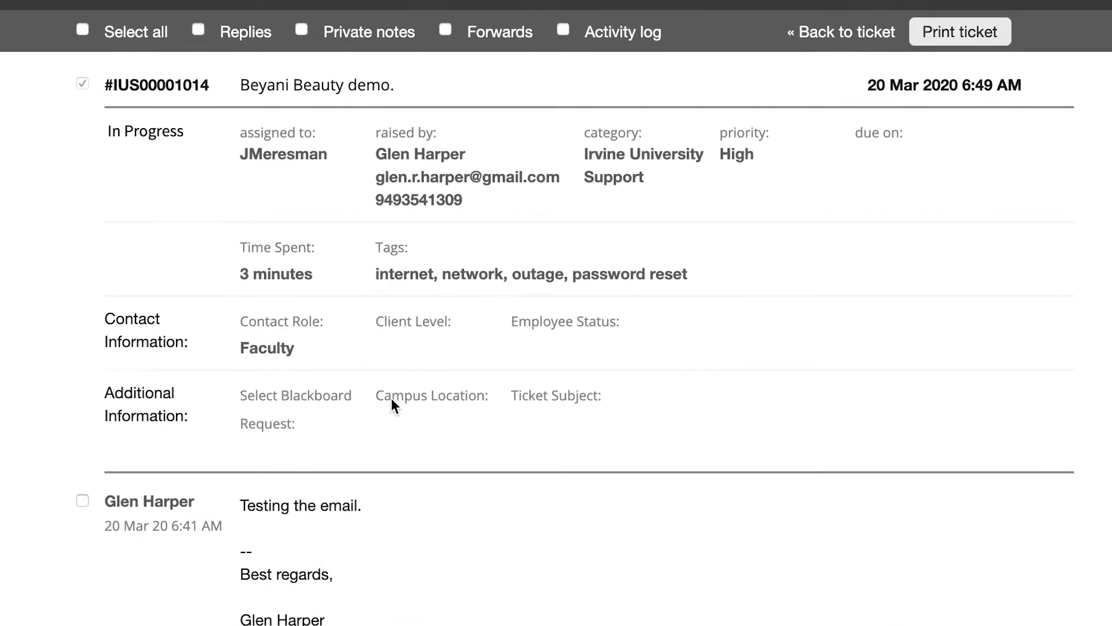
Step: Select all sections except Replies and preview the ticket printout
left_click(82, 31)
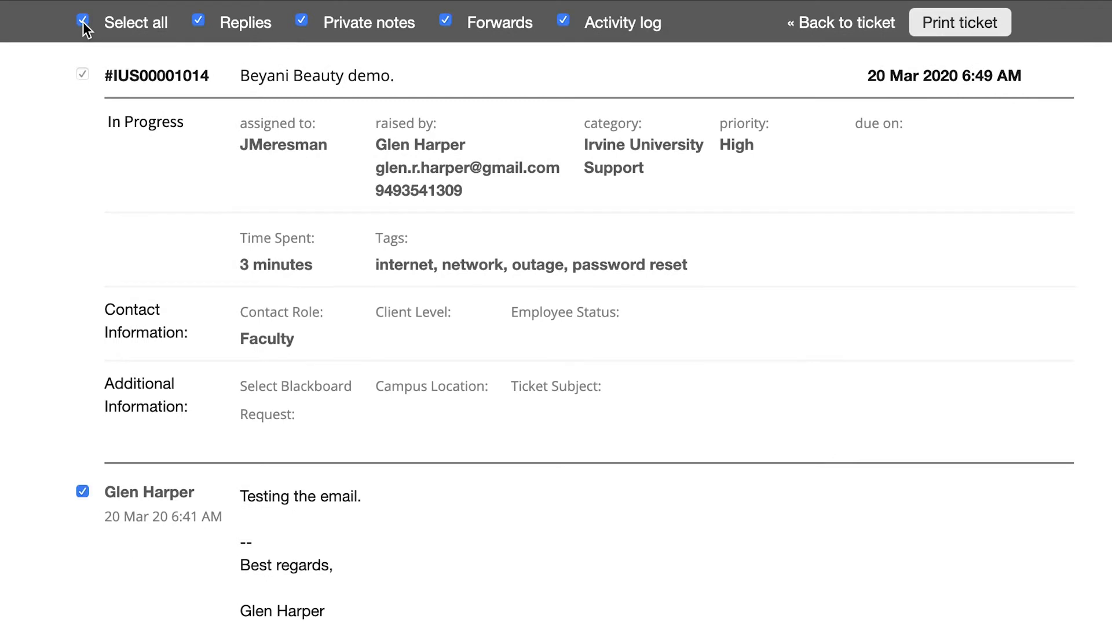
left_click(198, 21)
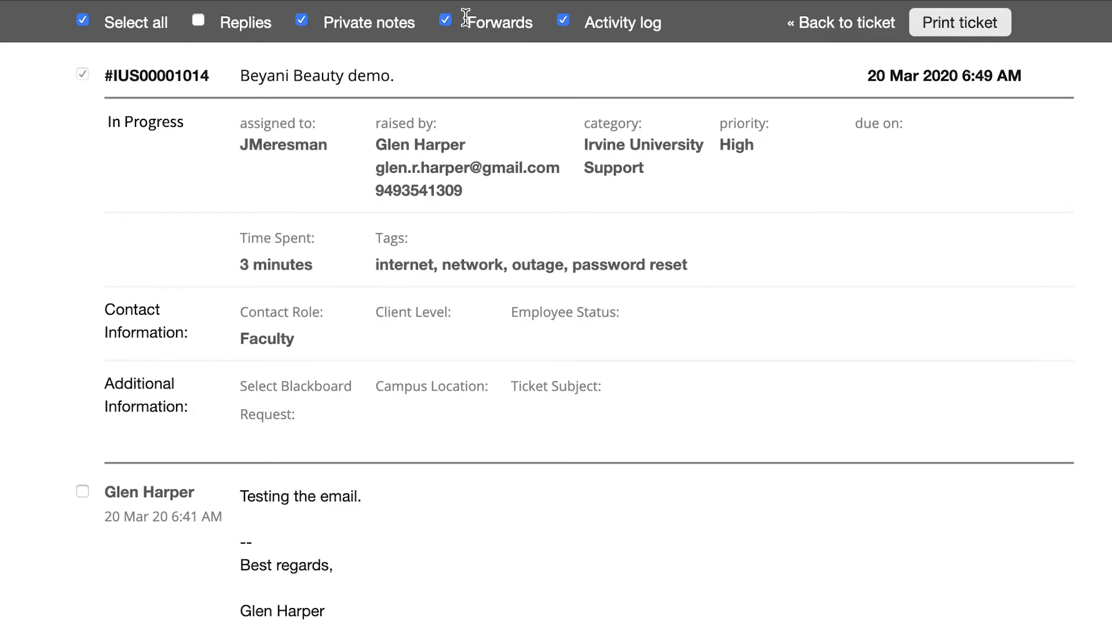
mouse_move(336, 54)
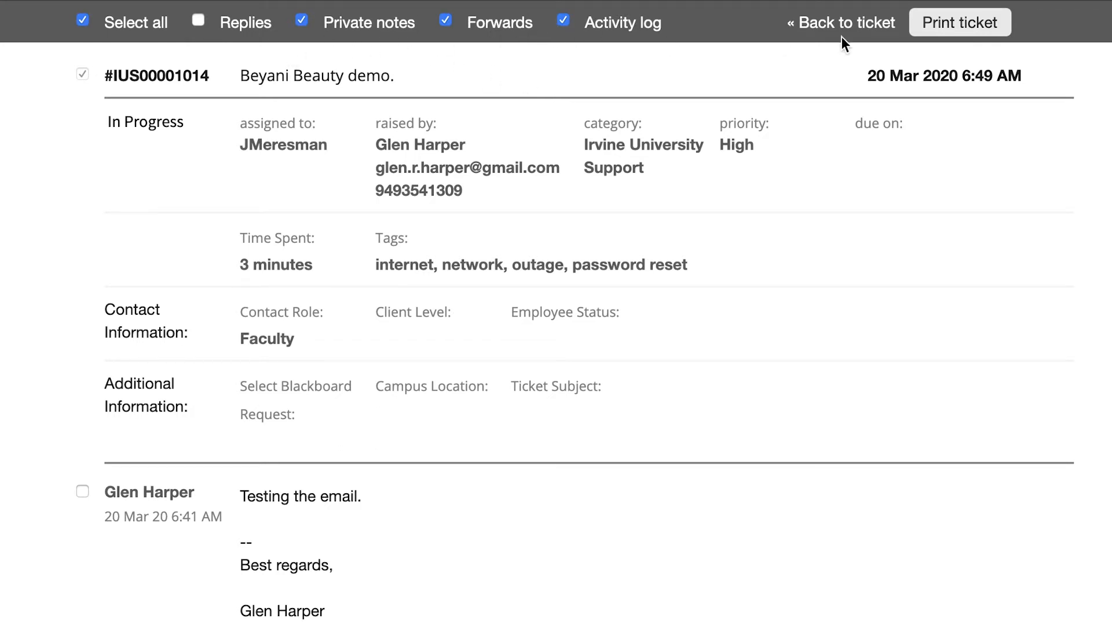
left_click(959, 22)
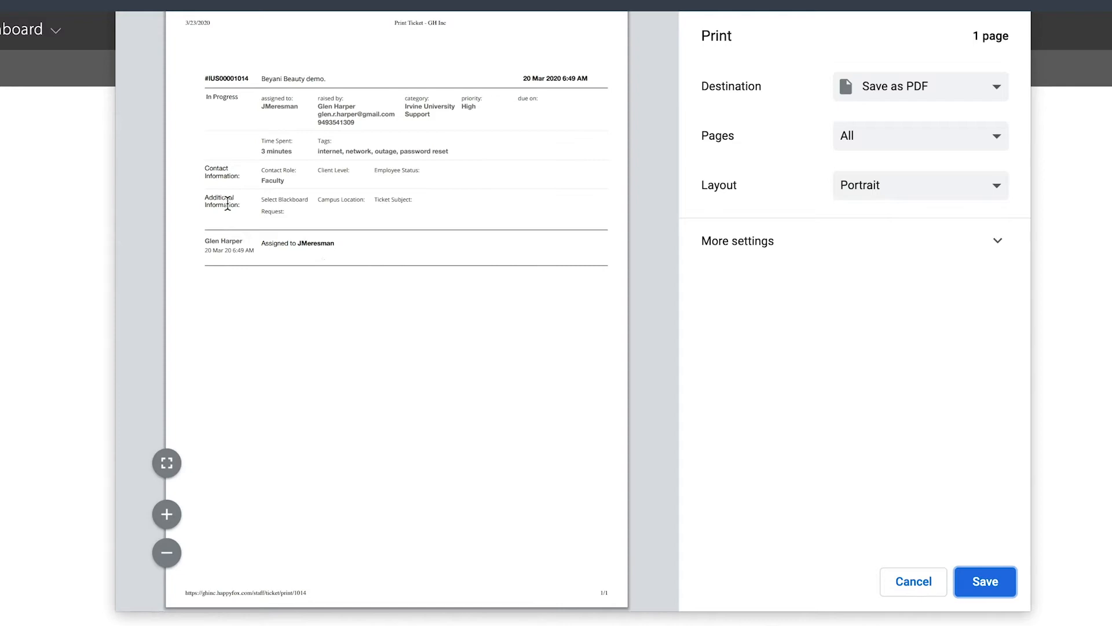
mouse_move(498, 393)
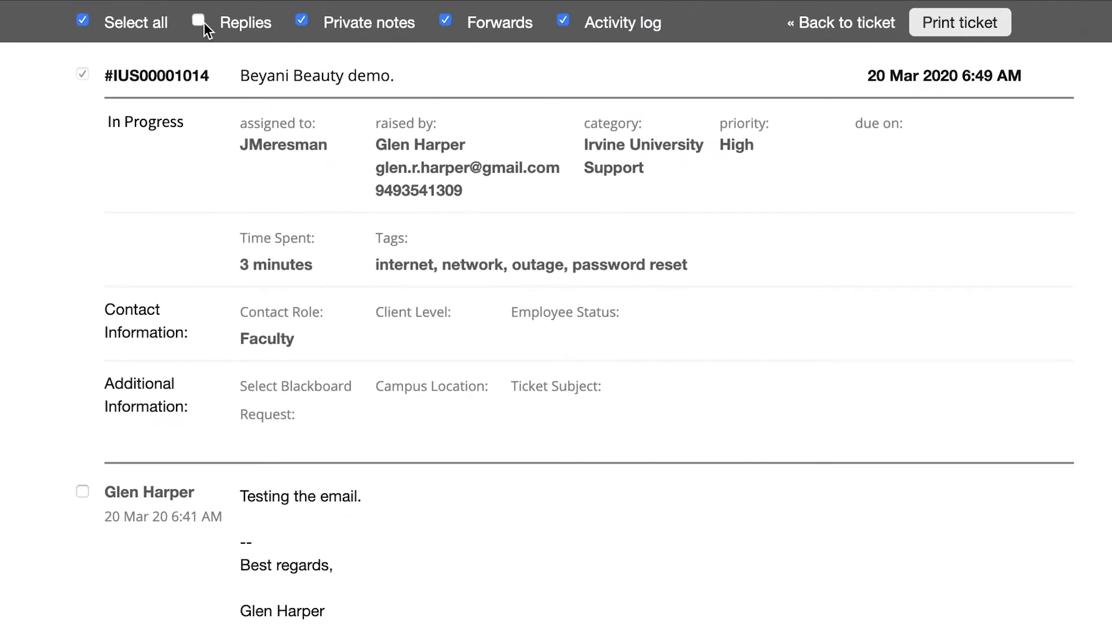
Step: Re-include Replies, preview the full ticket printout, then cancel the preview
left_click(198, 22)
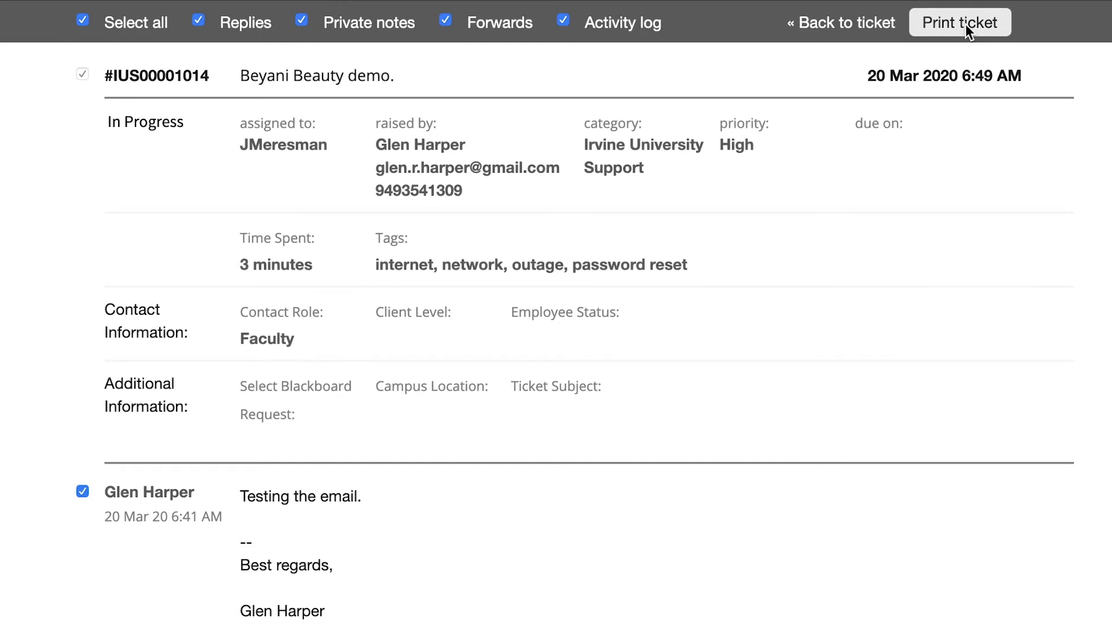
left_click(960, 22)
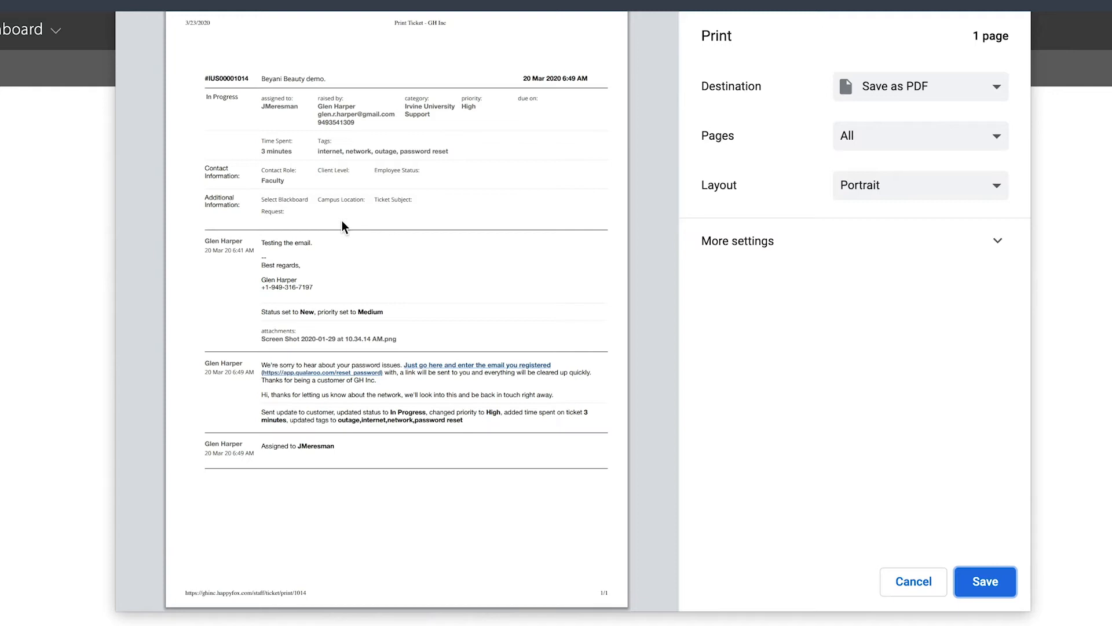
left_click(919, 85)
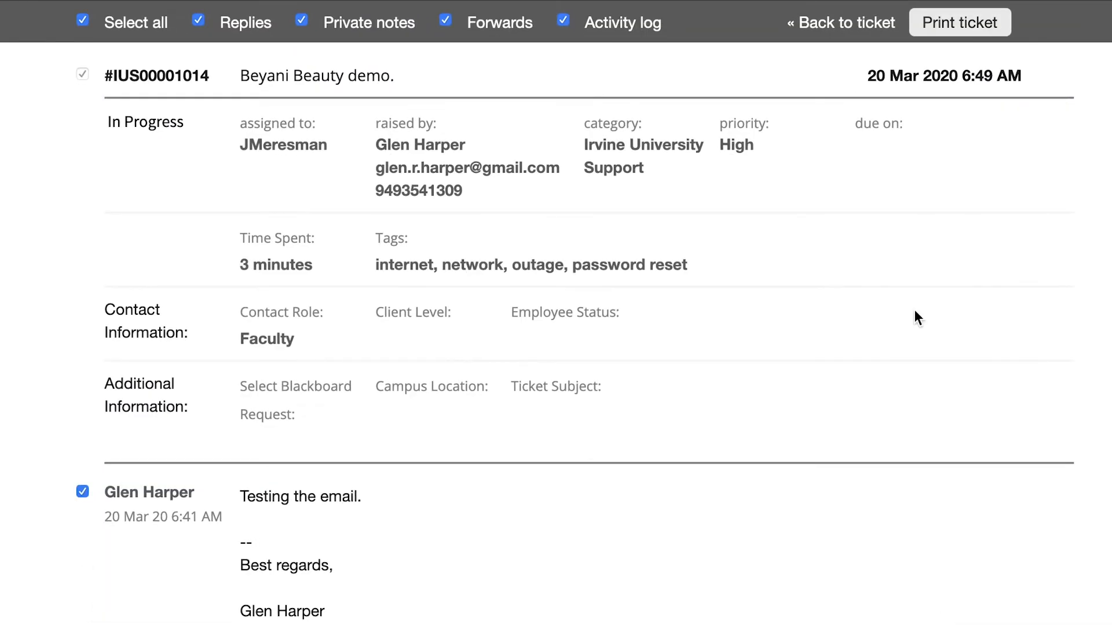
mouse_move(722, 439)
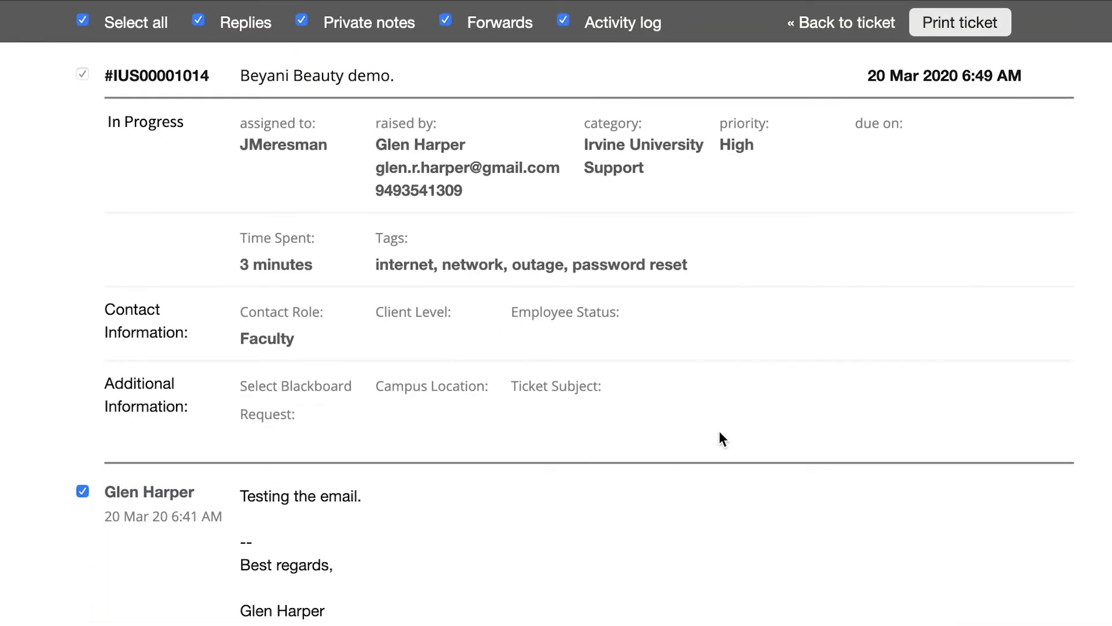
Step: Switch from the print view to the Tickets section via the Dashboard menu
left_click(28, 18)
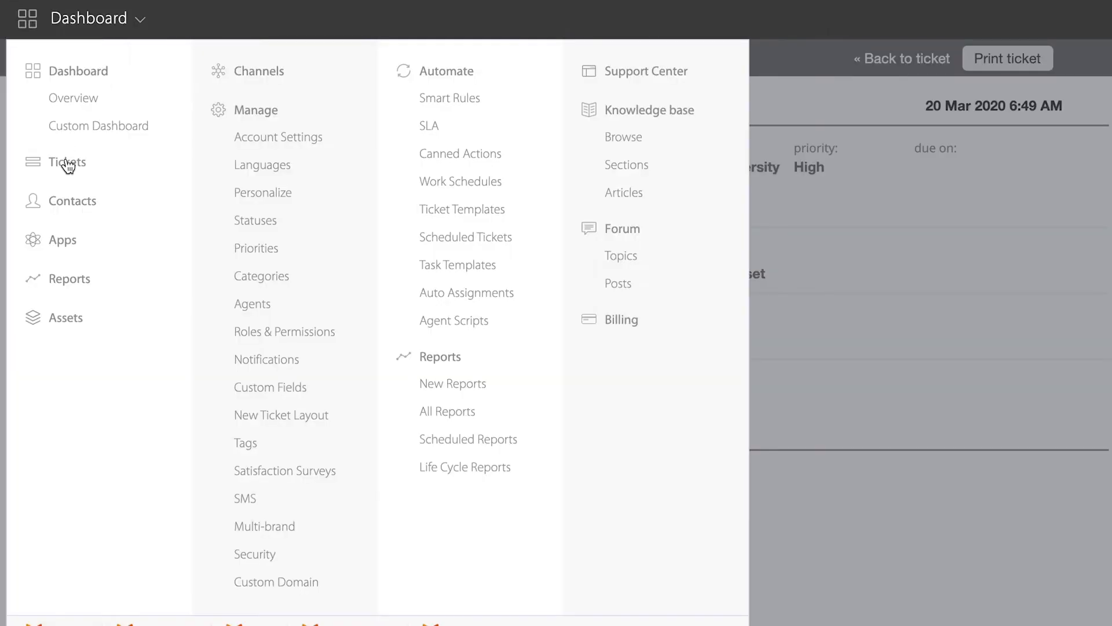
left_click(66, 162)
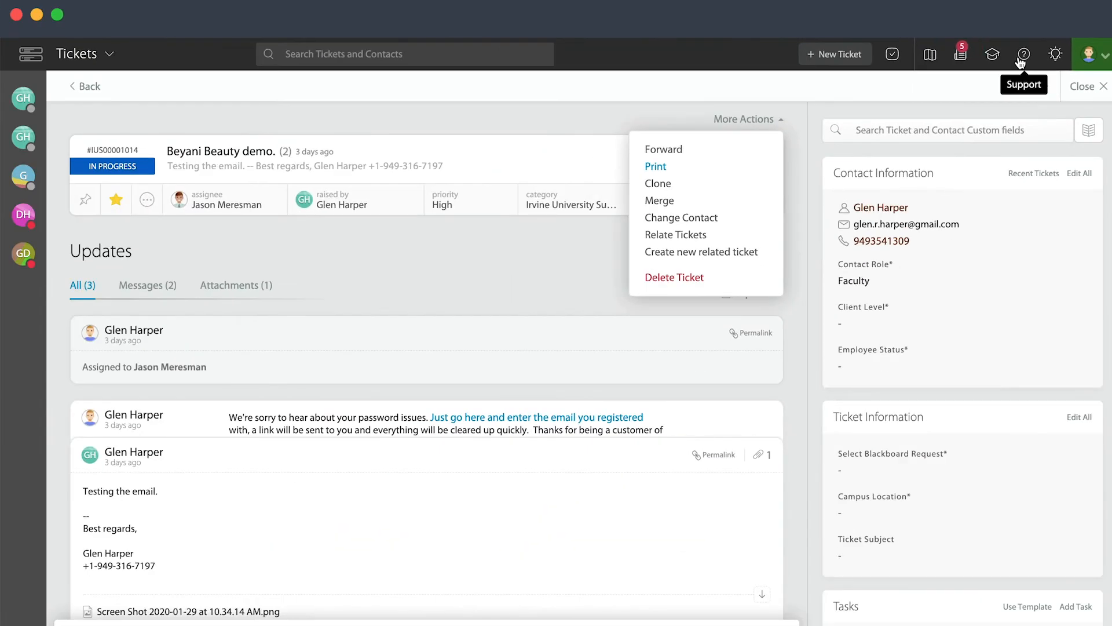
Step: Open multi-ticket print with separate pages, private notes and activity log included
left_click(654, 166)
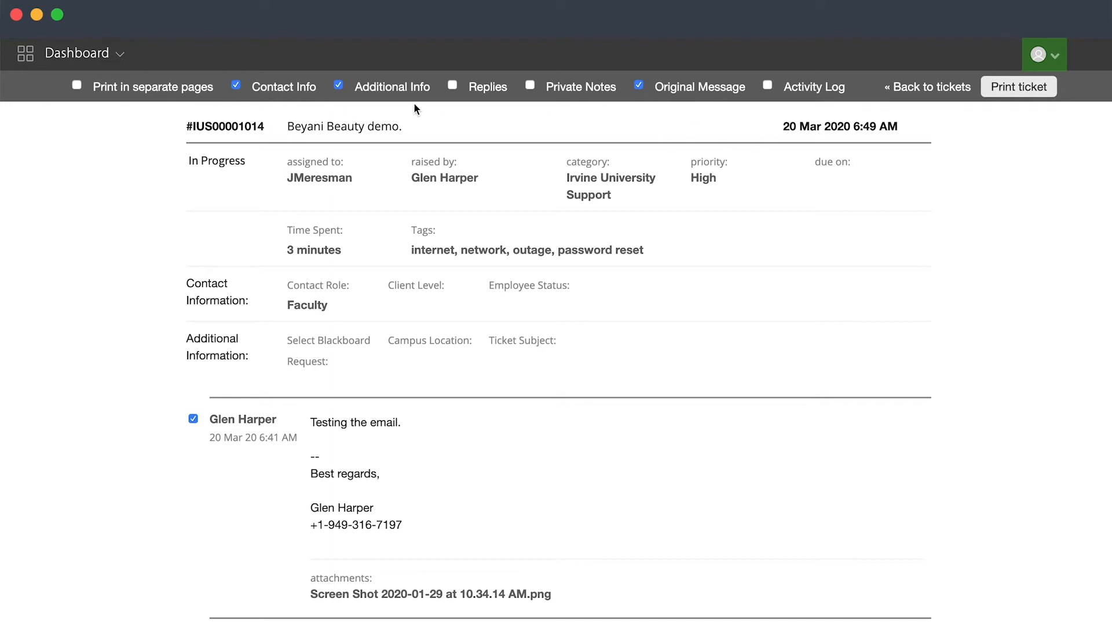
mouse_move(158, 132)
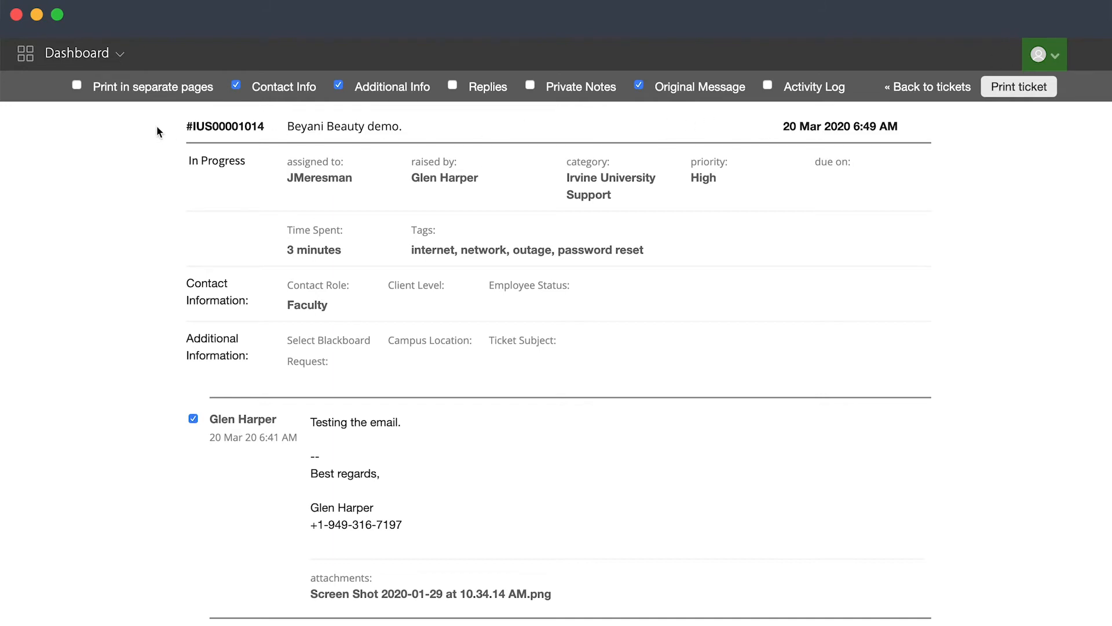
left_click(76, 85)
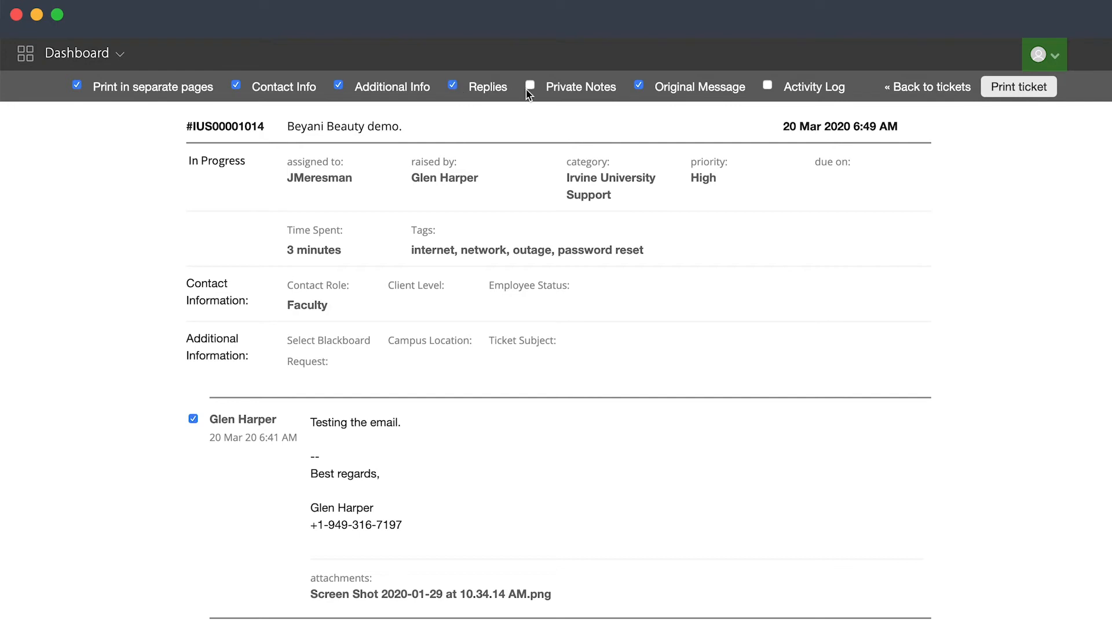
mouse_move(531, 93)
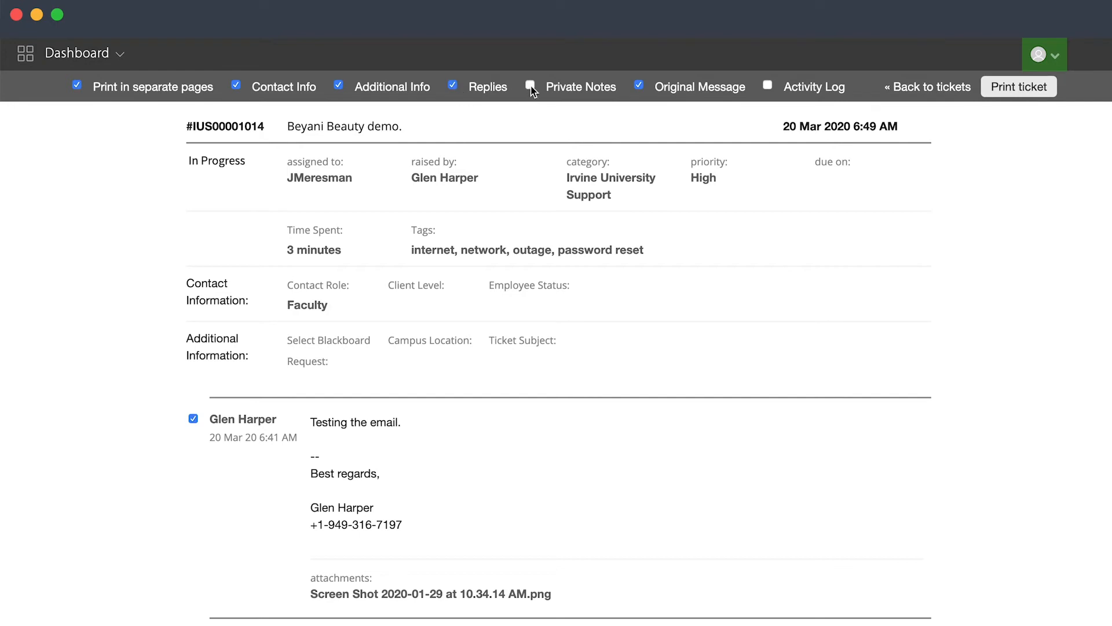
left_click(531, 86)
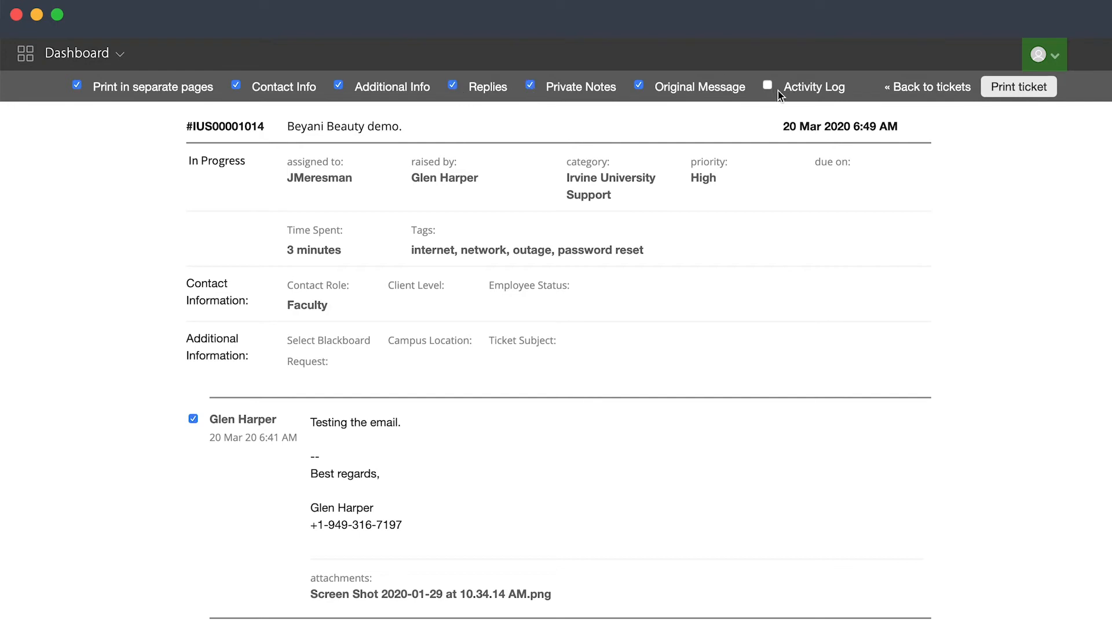
left_click(767, 85)
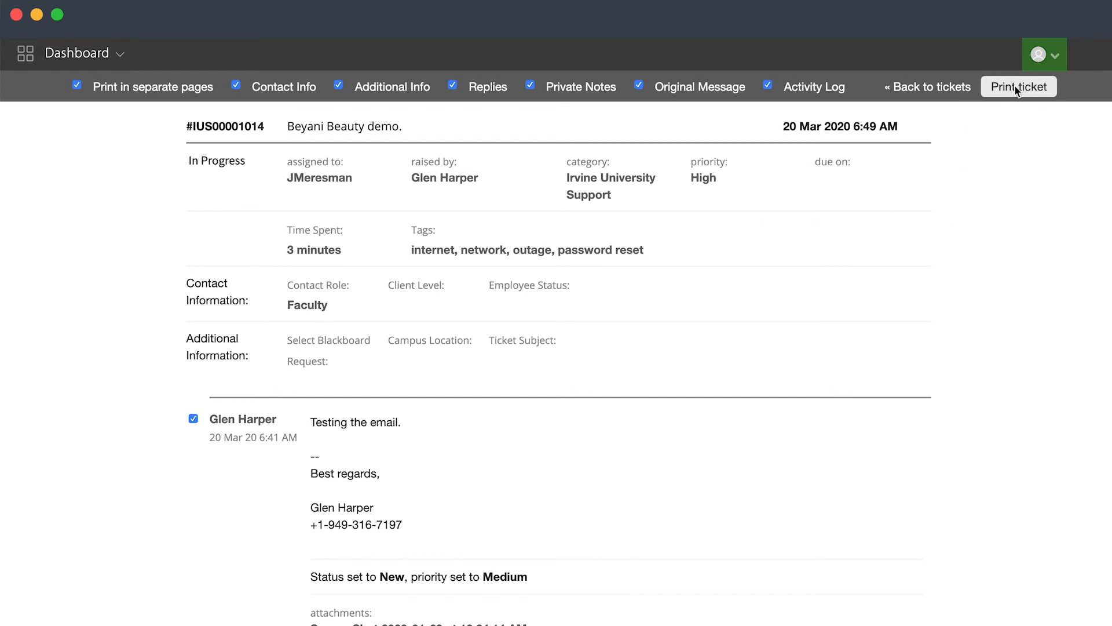
left_click(1019, 86)
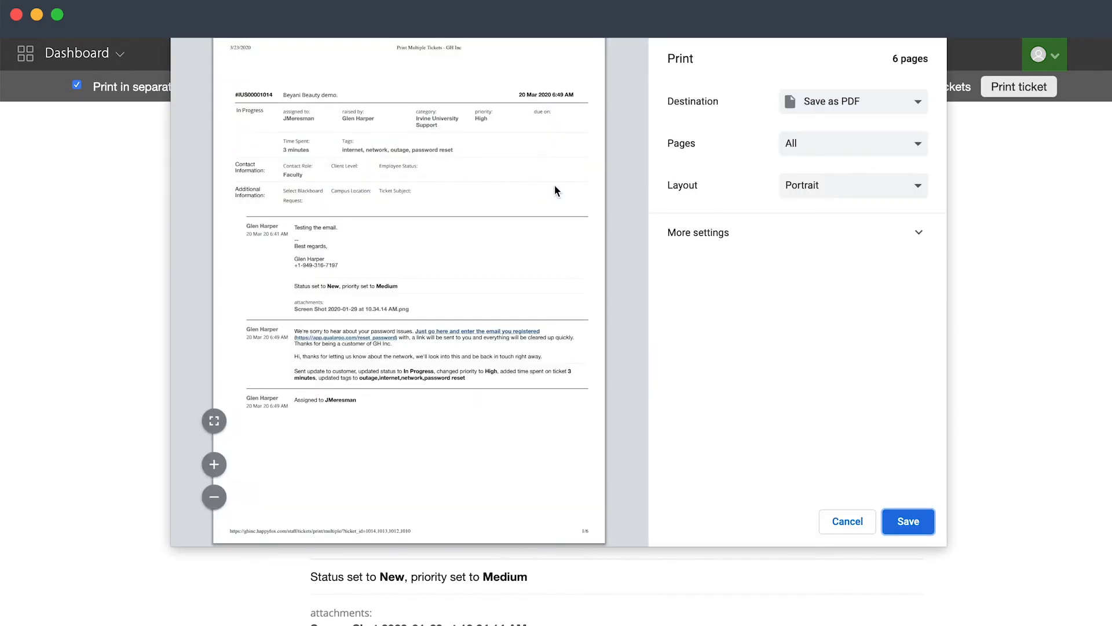
scroll("down", 3)
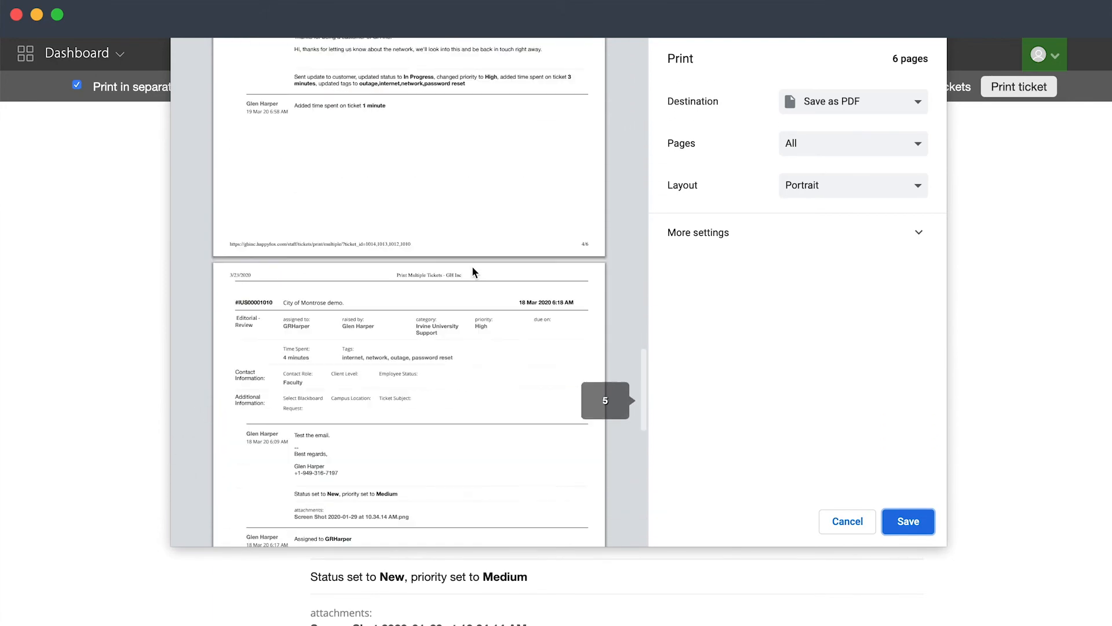
left_click(846, 521)
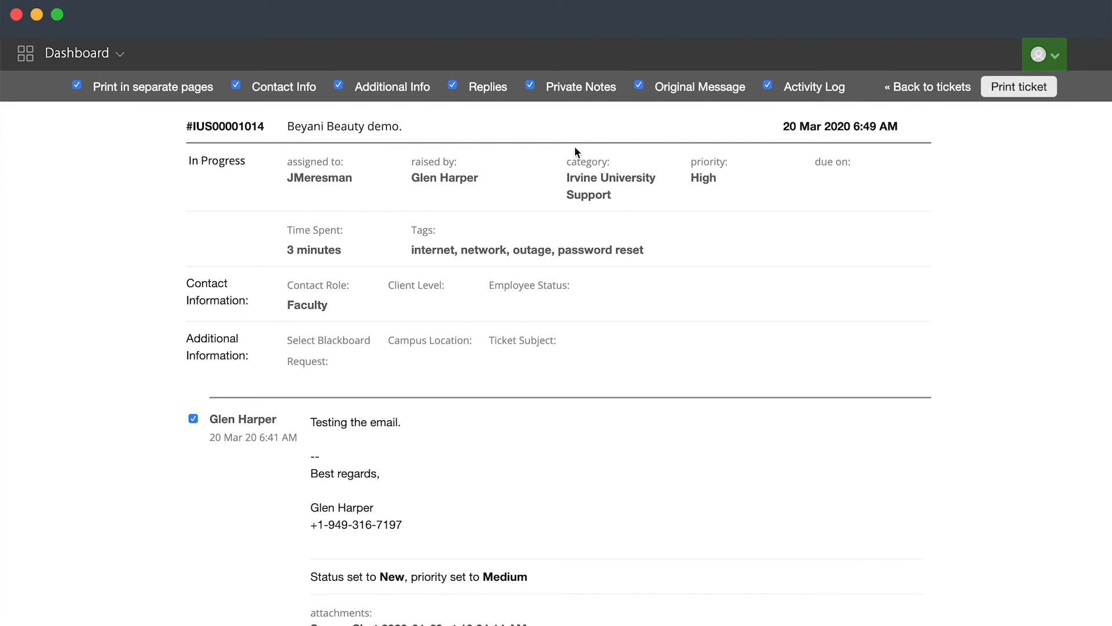
mouse_move(939, 99)
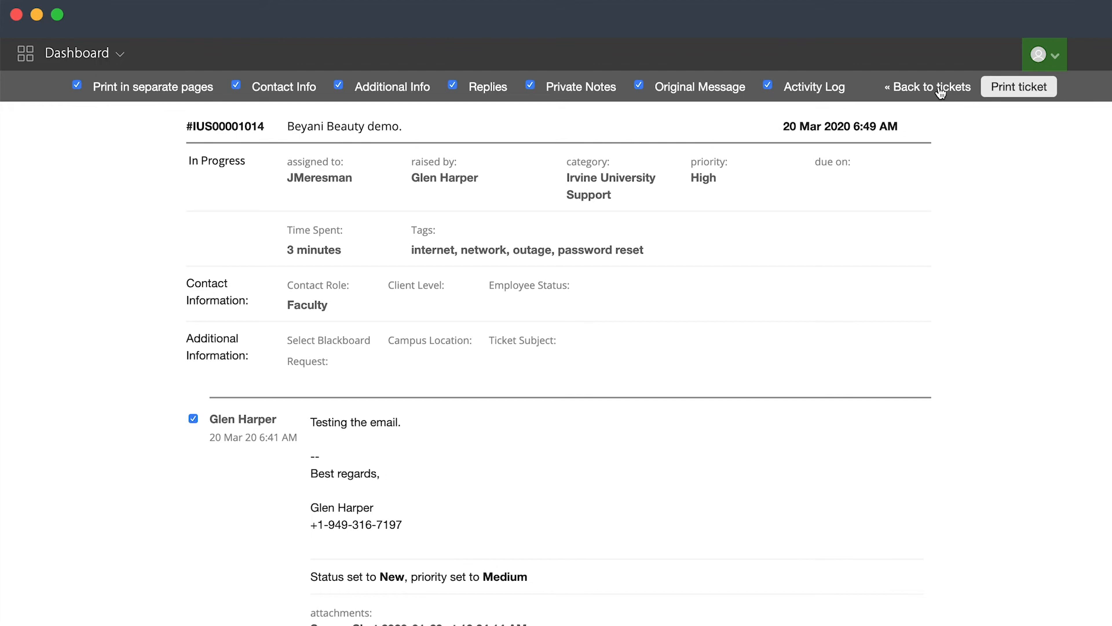
Step: Go back to the Pending Tickets queue with « Back to tickets
left_click(926, 86)
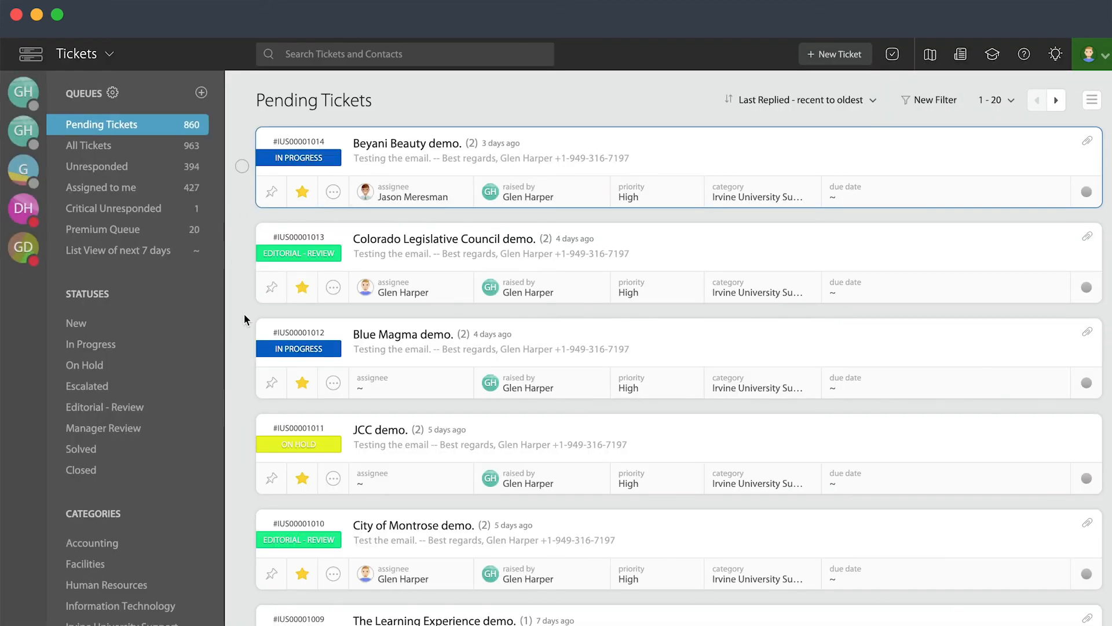
mouse_move(301, 479)
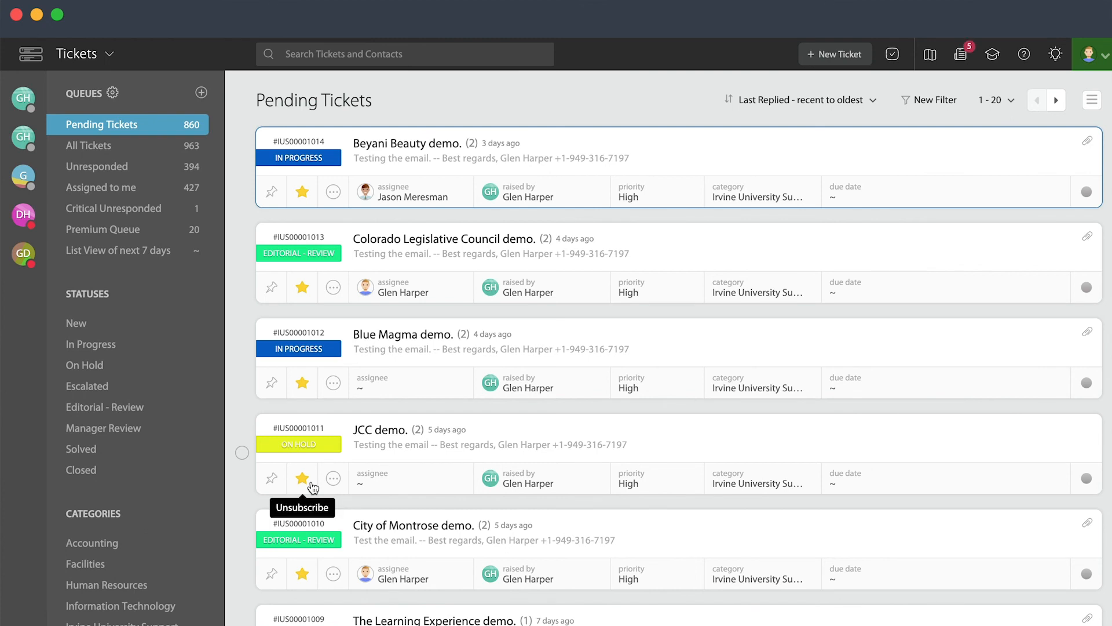
mouse_move(657, 83)
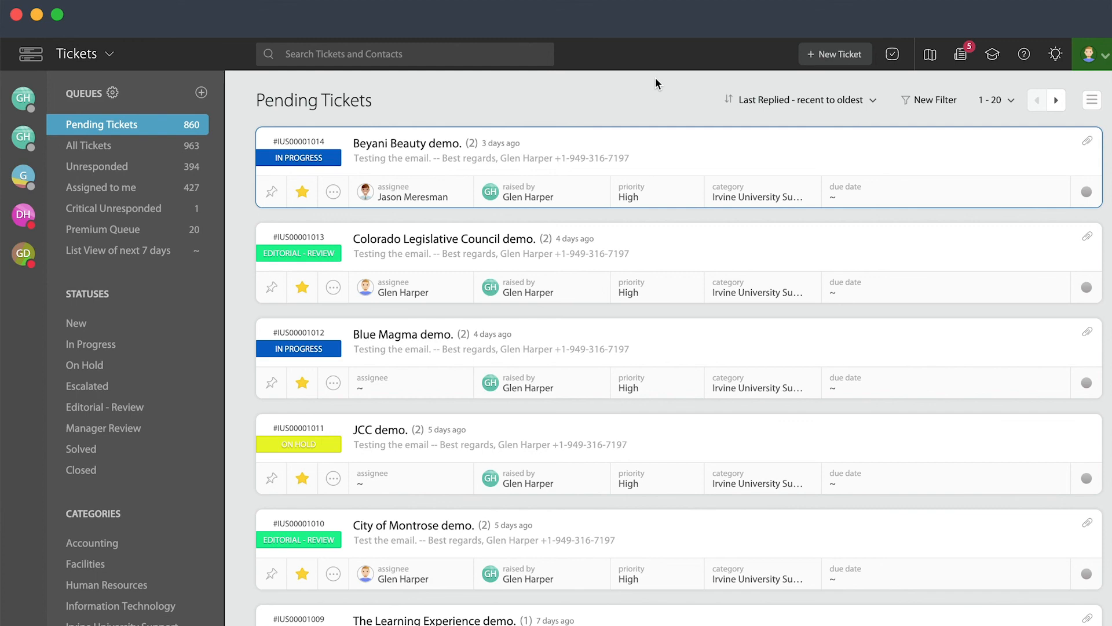